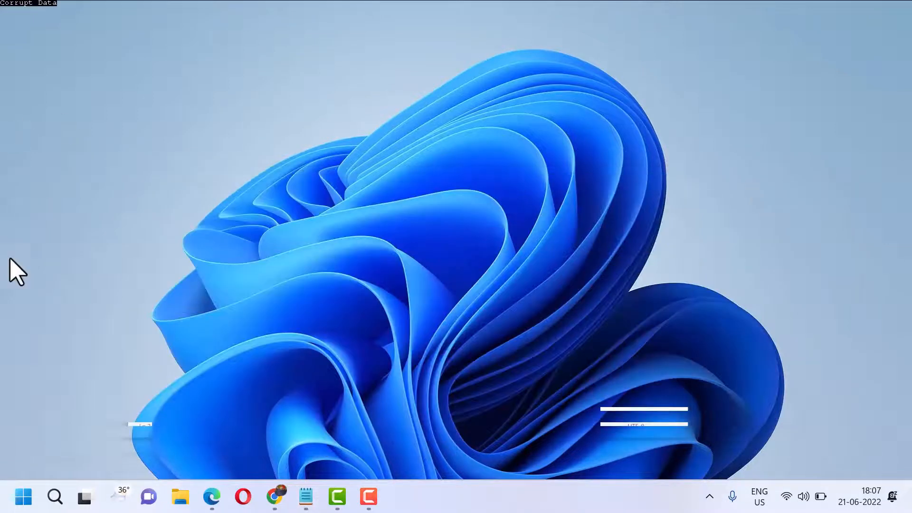
Search Windows for APPWIZ.CPL so the Control Panel item appears as the best match
click(55, 496)
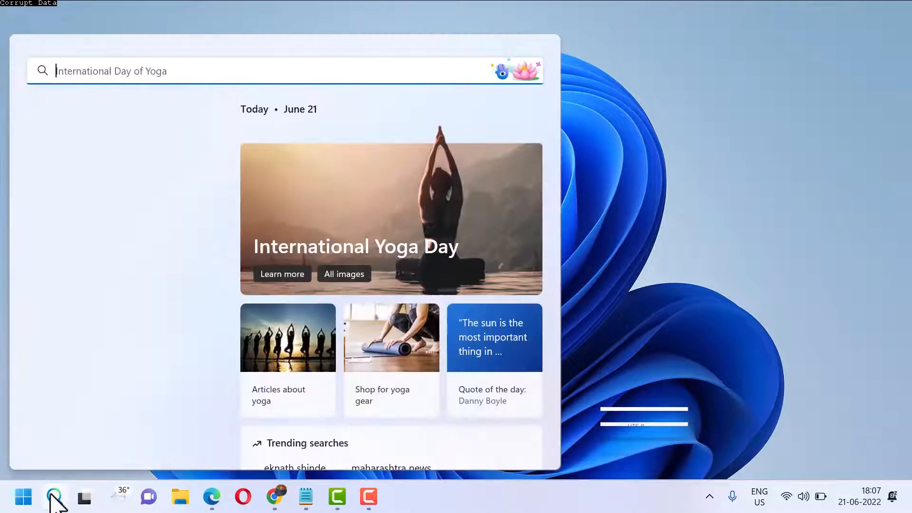
click(55, 496)
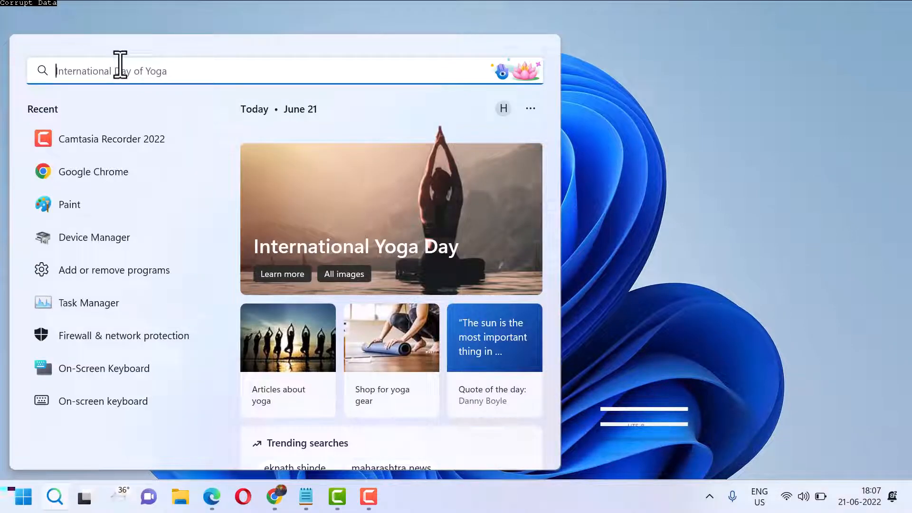
text(APP)
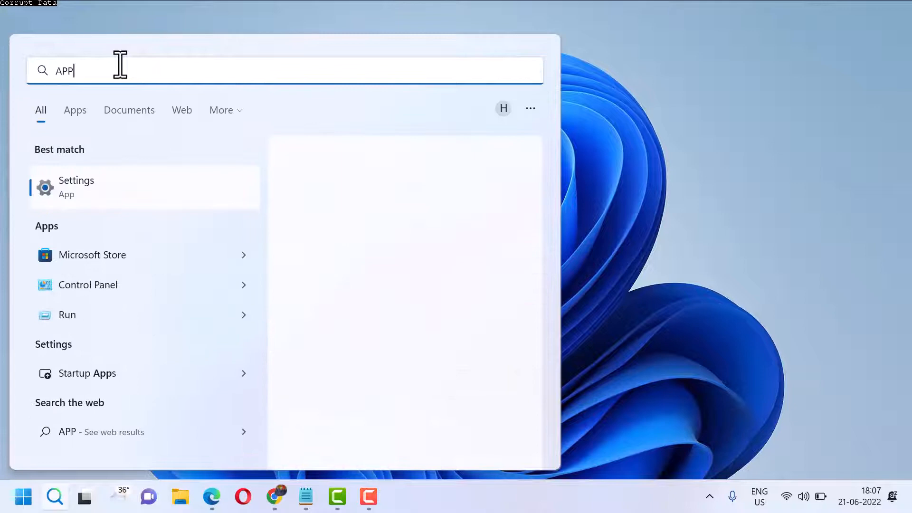
text(WIZ.CP)
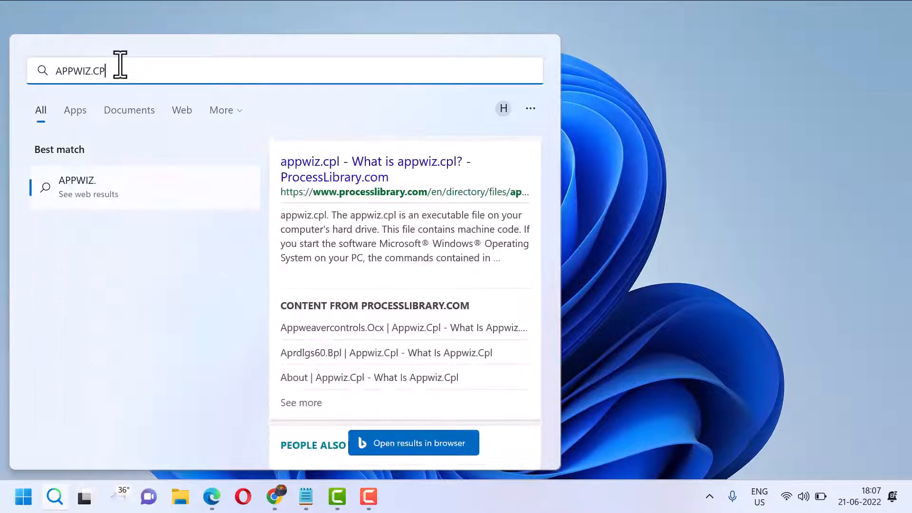
text(L)
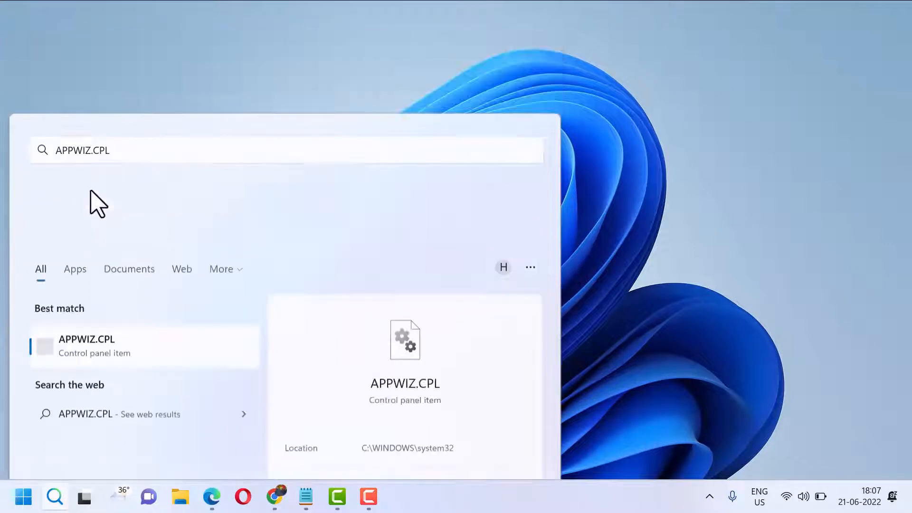
Launch Programs and Features from the APPWIZ.CPL result and maximize its window
click(87, 346)
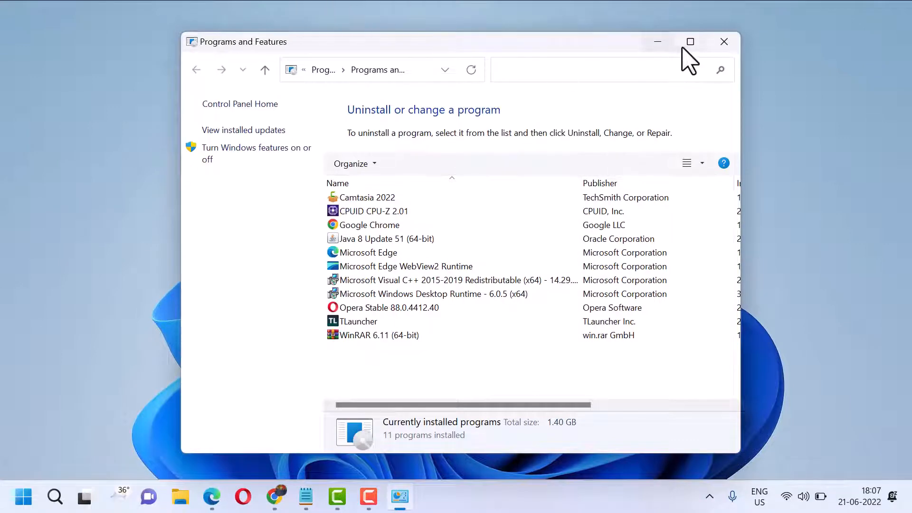
click(690, 40)
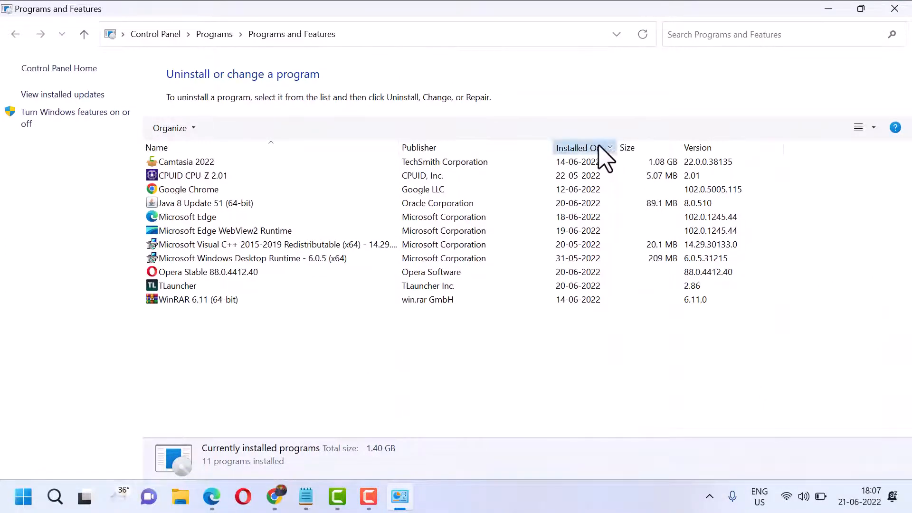
Sort the 11 installed programs by the Installed On column, newest first
click(577, 147)
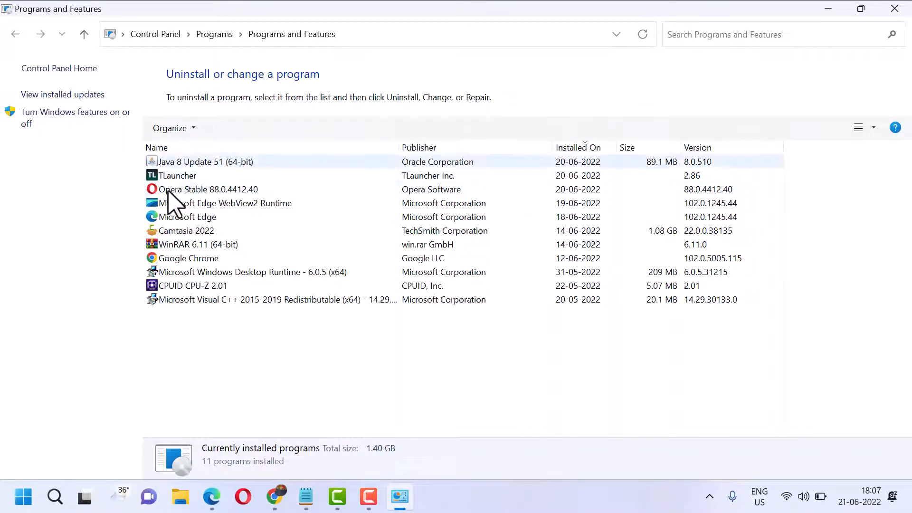
click(577, 148)
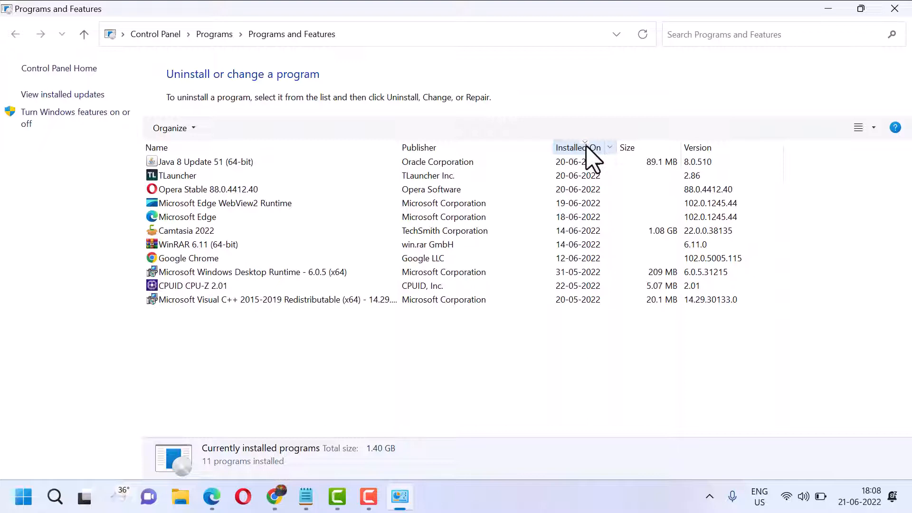
click(578, 147)
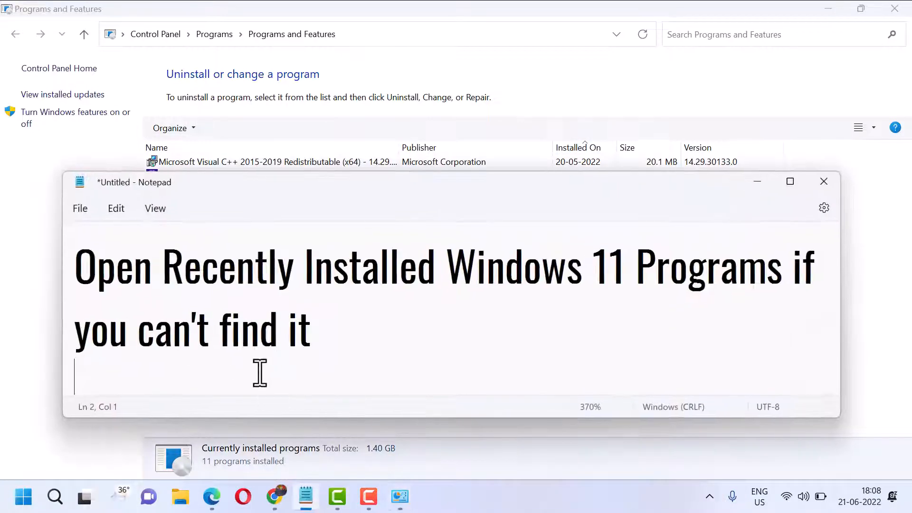
mouse_move(649, 291)
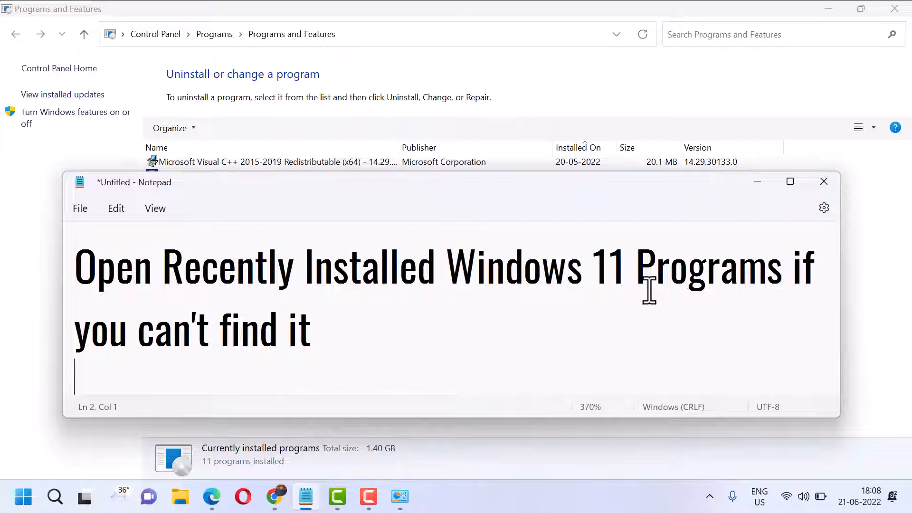
mouse_move(759, 198)
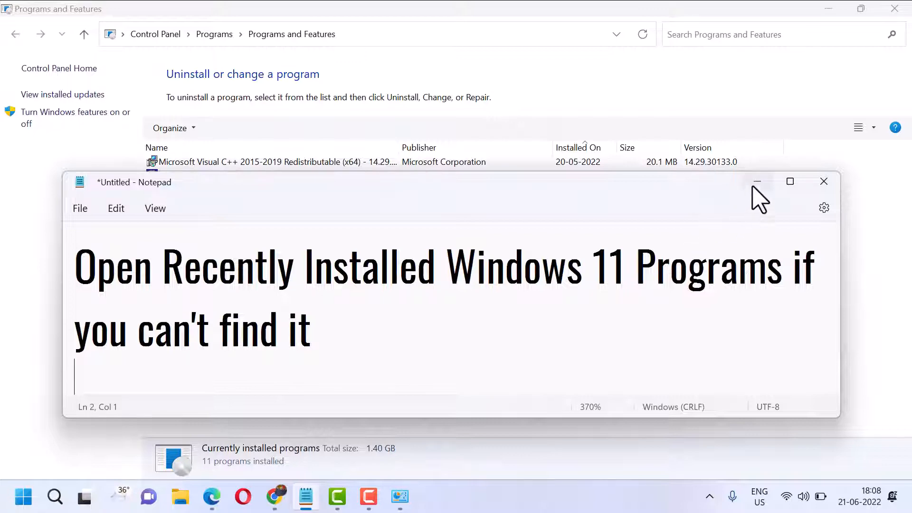